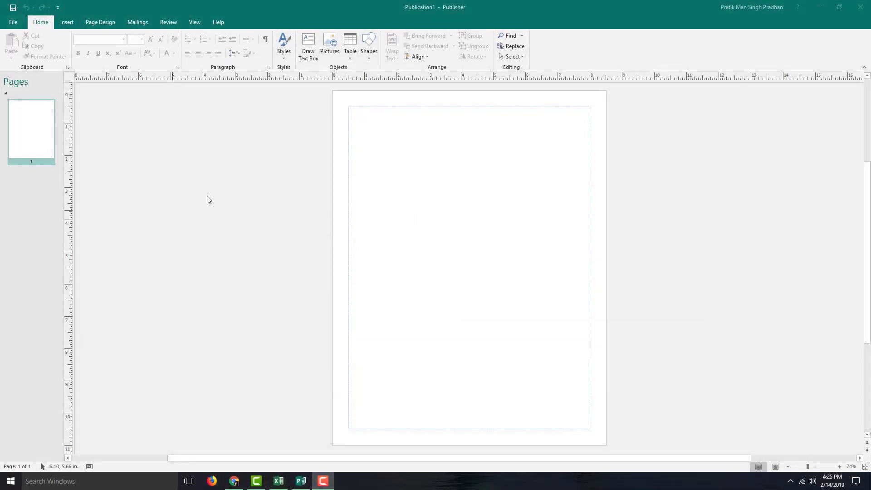
pyautogui.moveTo(363, 118)
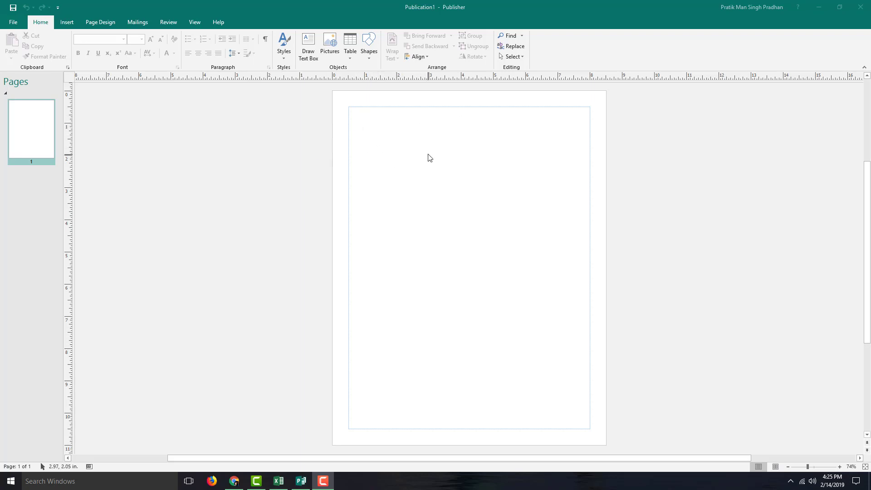
pyautogui.moveTo(411, 152)
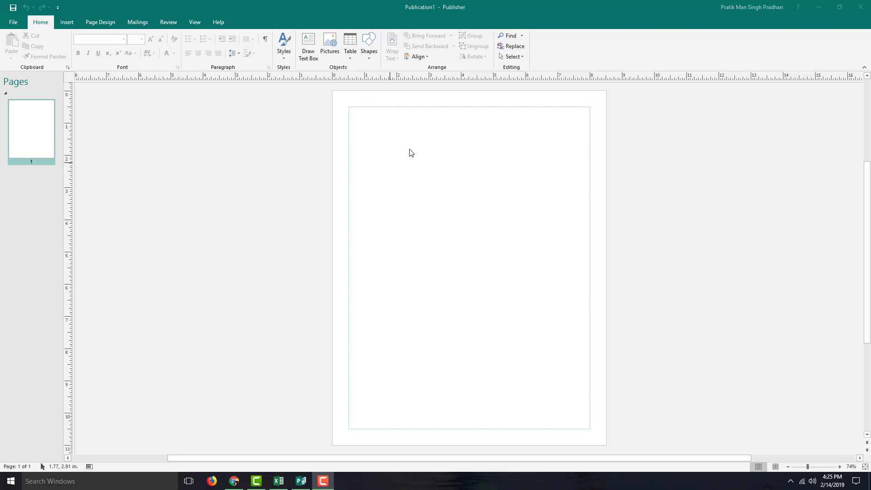
pyautogui.moveTo(143, 100)
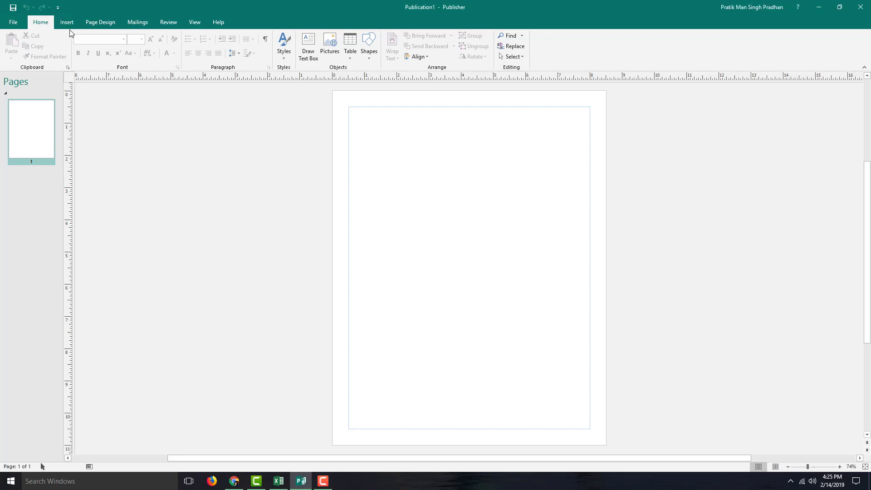
# - Insert an empty picture placeholder and enlarge it to about 2.28 in square at the top-left margin corner
pyautogui.click(66, 22)
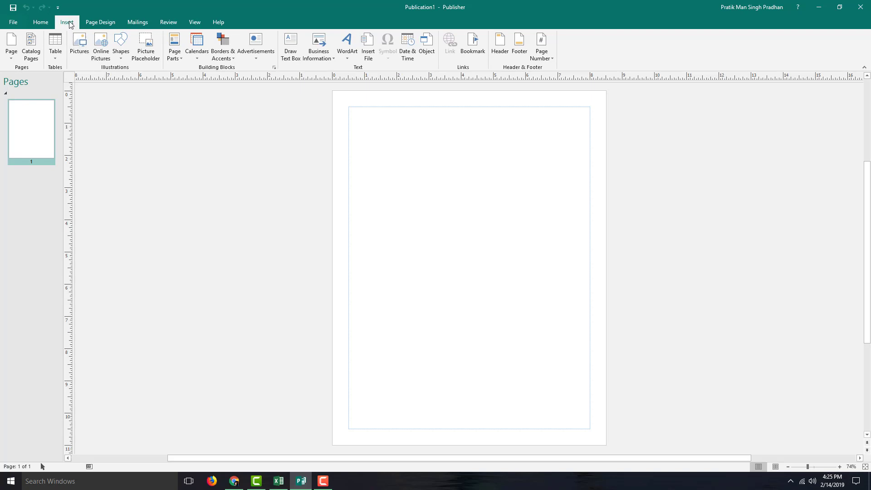
pyautogui.moveTo(69, 27)
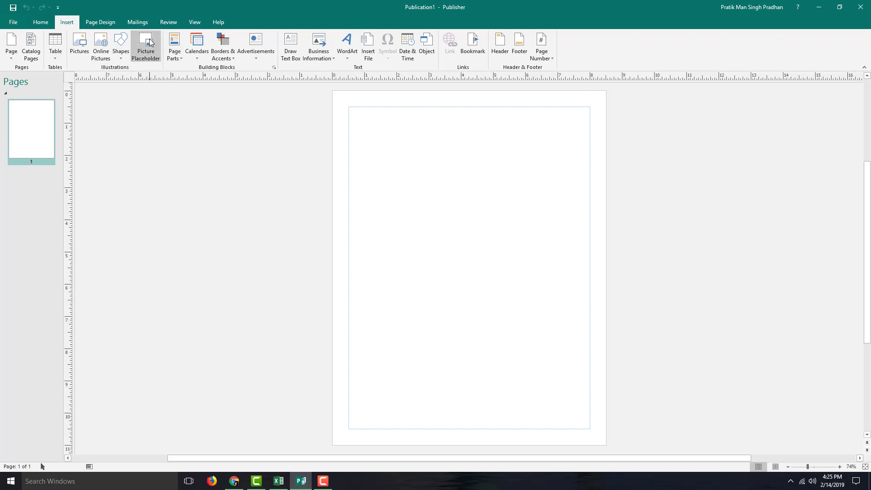
pyautogui.moveTo(145, 47)
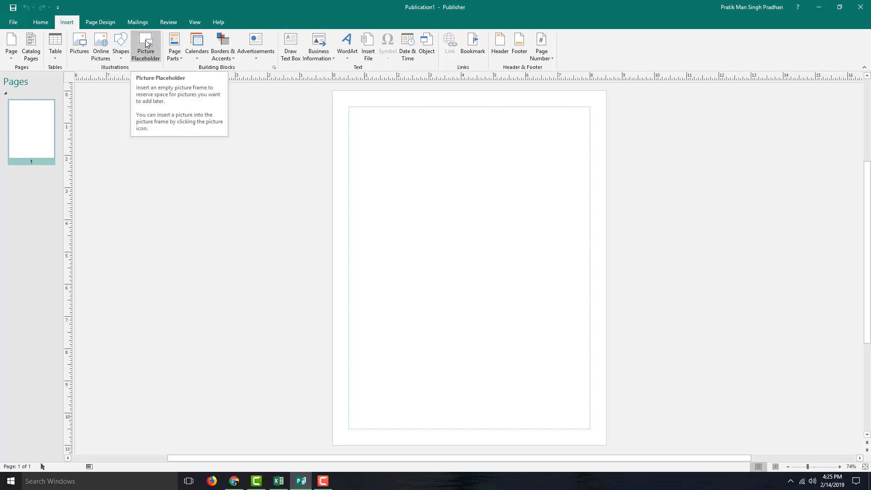
pyautogui.click(146, 45)
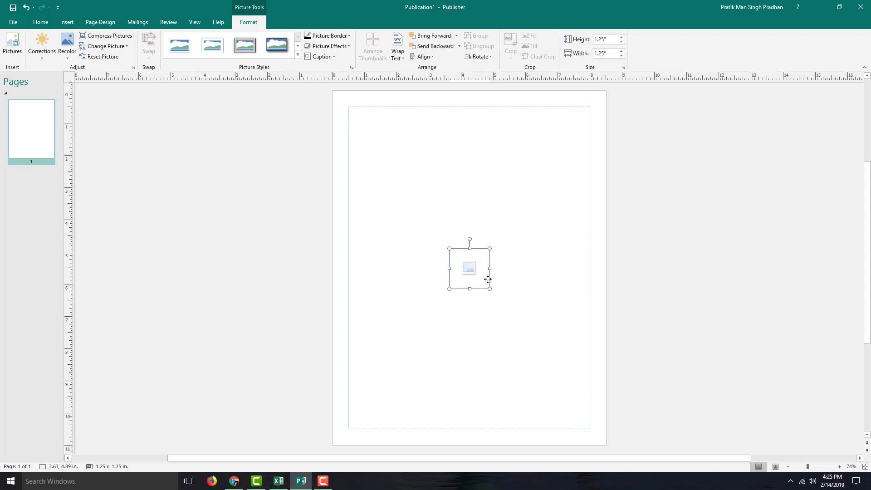
pyautogui.moveTo(469, 268); pyautogui.dragTo(368, 210)
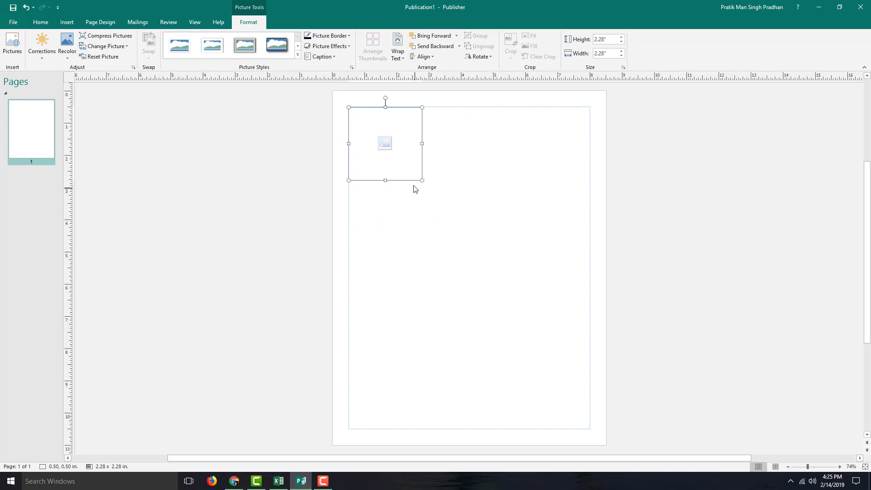
# - Paste a copy of the placeholder below the first and give both a thin black picture border
pyautogui.press('ctrl+c')
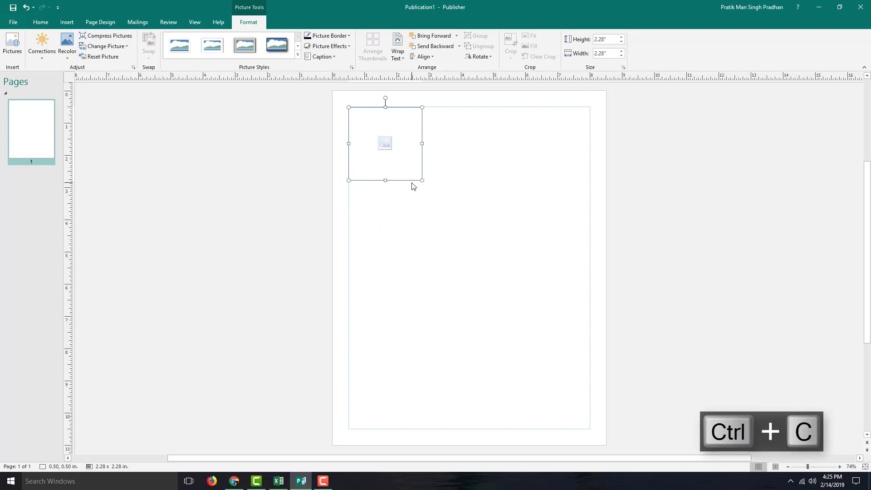
pyautogui.press('ctrl+v')
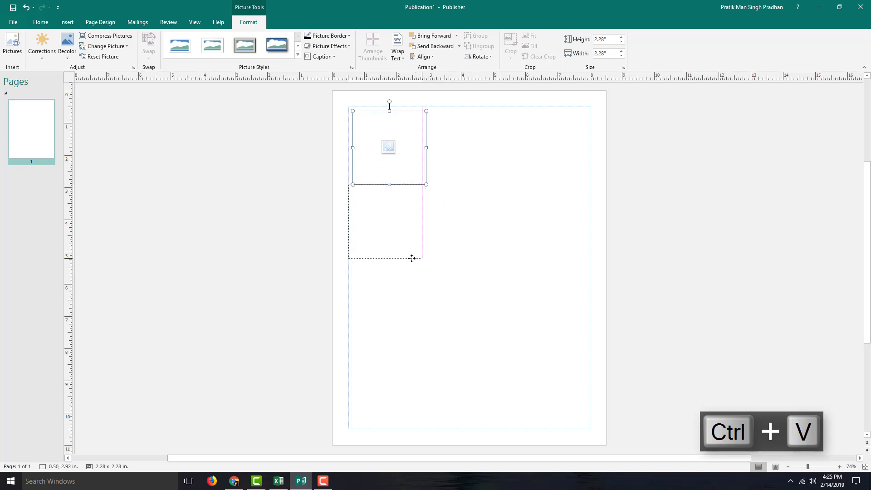
pyautogui.press('ctrl+v')
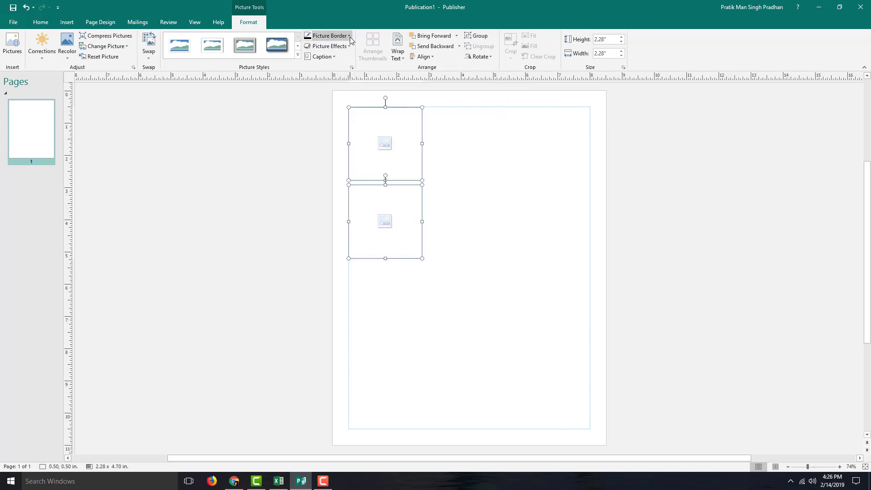
pyautogui.click(328, 36)
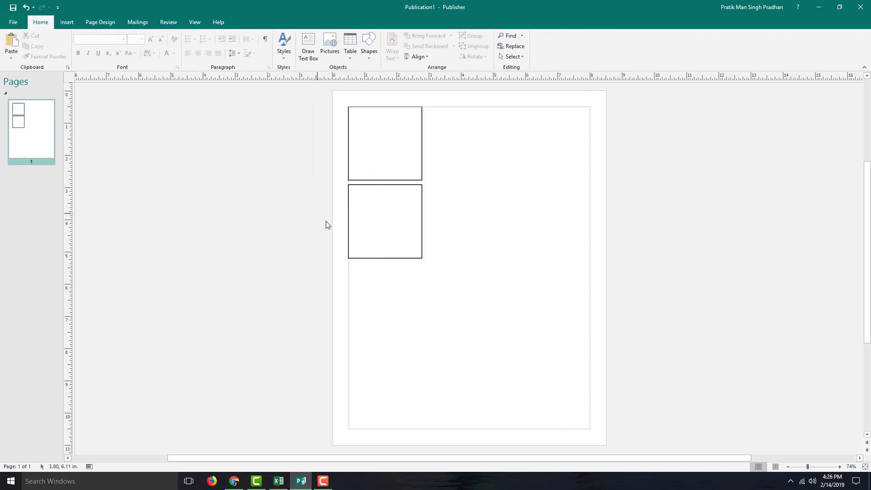
# - Ctrl+drag copies of the bordered placeholder downward so four squares stack along the left margin
pyautogui.click(384, 221)
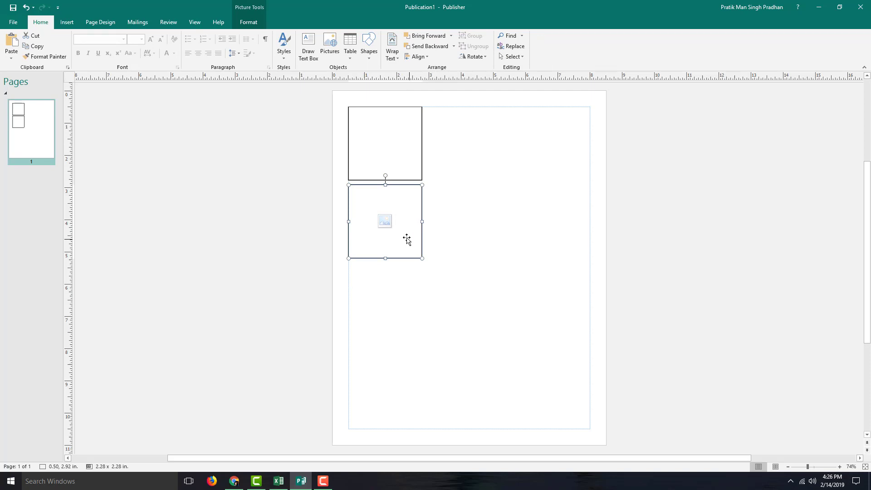
pyautogui.moveTo(385, 220); pyautogui.dragTo(429, 341)
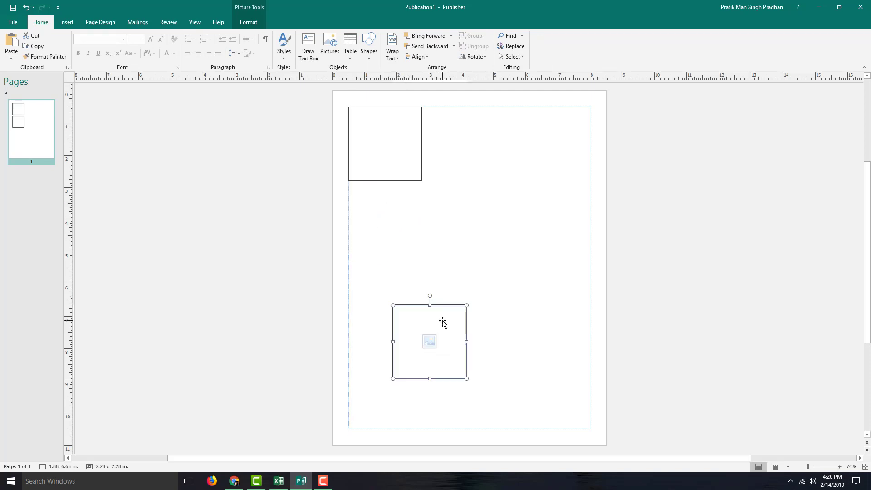
pyautogui.press('ctrl+z')
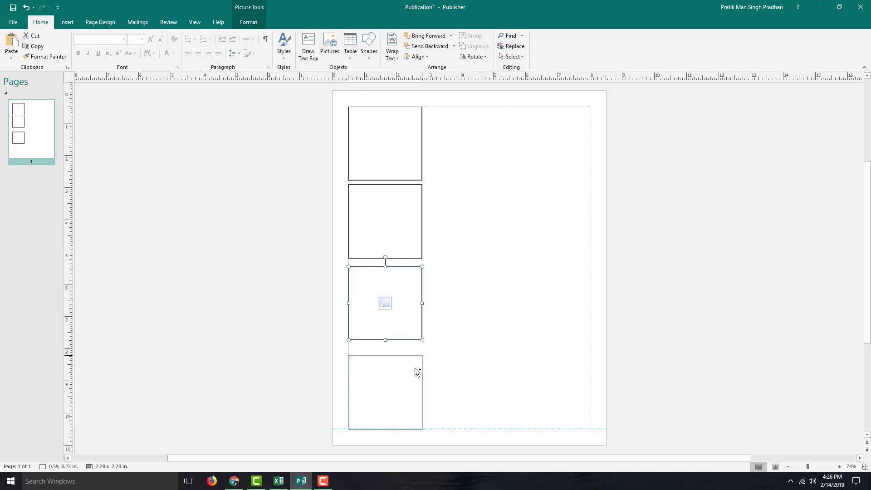
pyautogui.moveTo(385, 303); pyautogui.dragTo(385, 220)
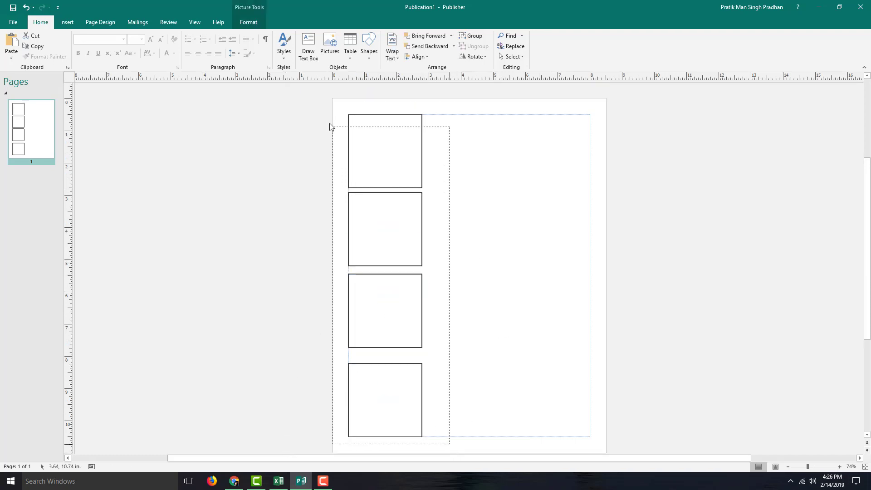
# - Distribute the four placeholders evenly down the page and start inserting a photo into the top one
pyautogui.click(415, 56)
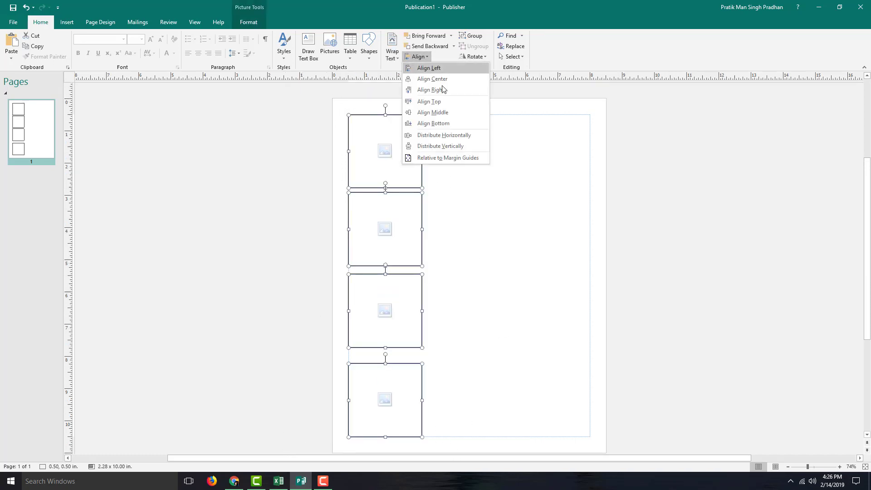
pyautogui.moveTo(461, 145)
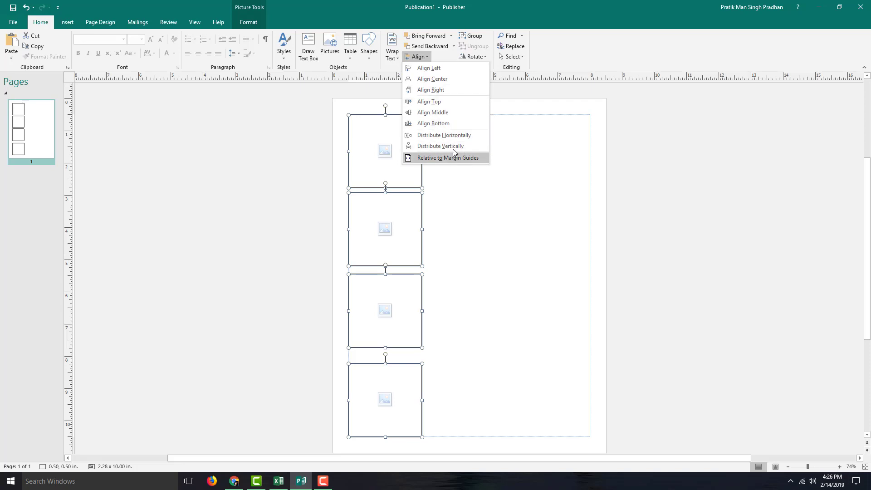
pyautogui.click(440, 145)
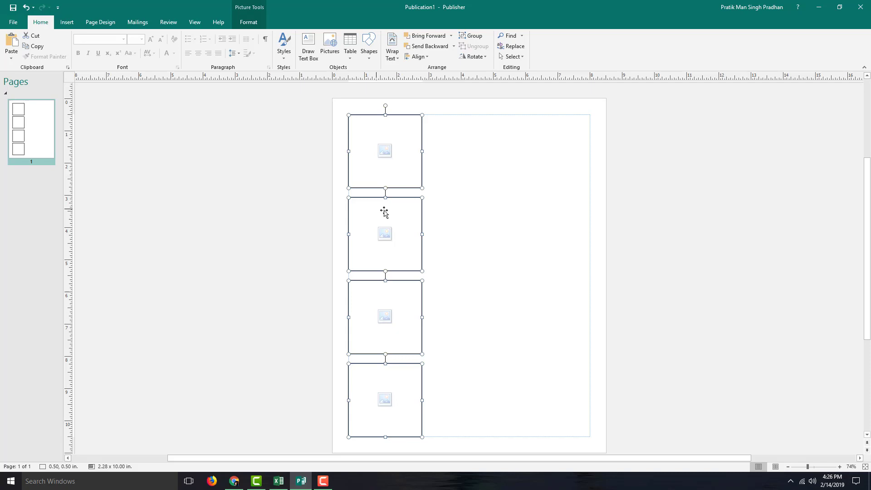
pyautogui.click(416, 56)
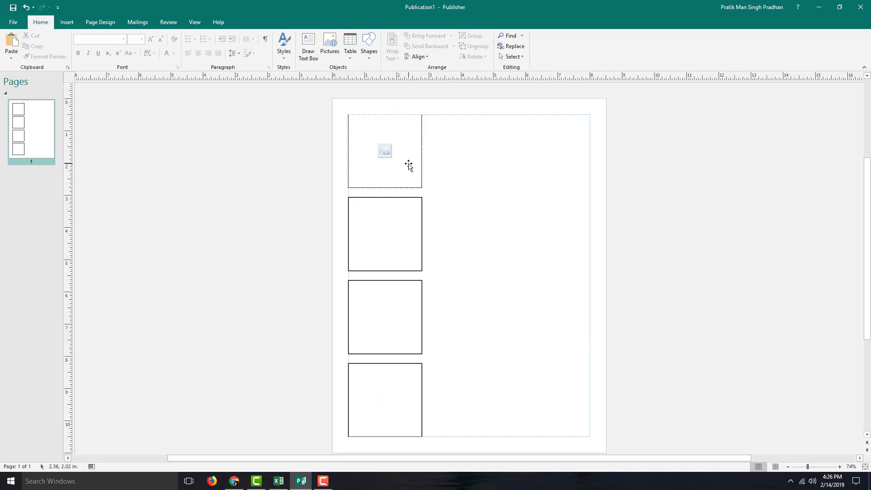
pyautogui.click(385, 150)
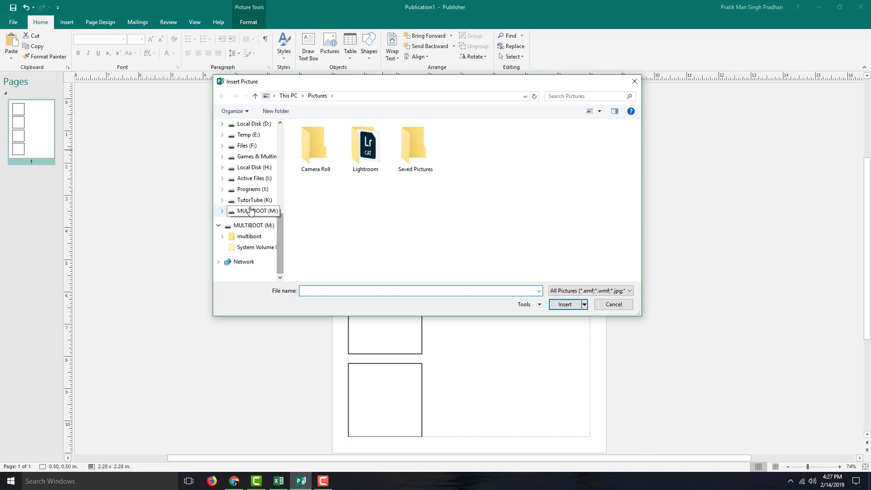
# - Browse to TutorTube (K:) > Pictures and insert the portrait photo into the top placeholder
pyautogui.click(251, 200)
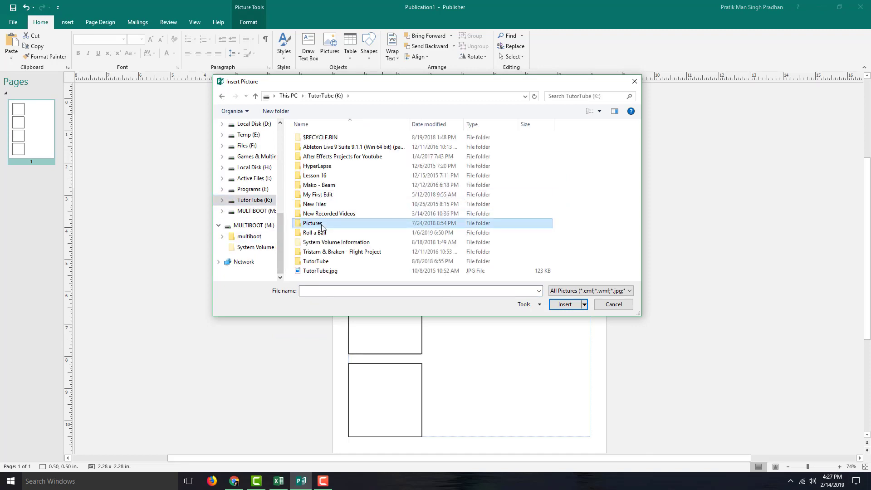
pyautogui.click(565, 304)
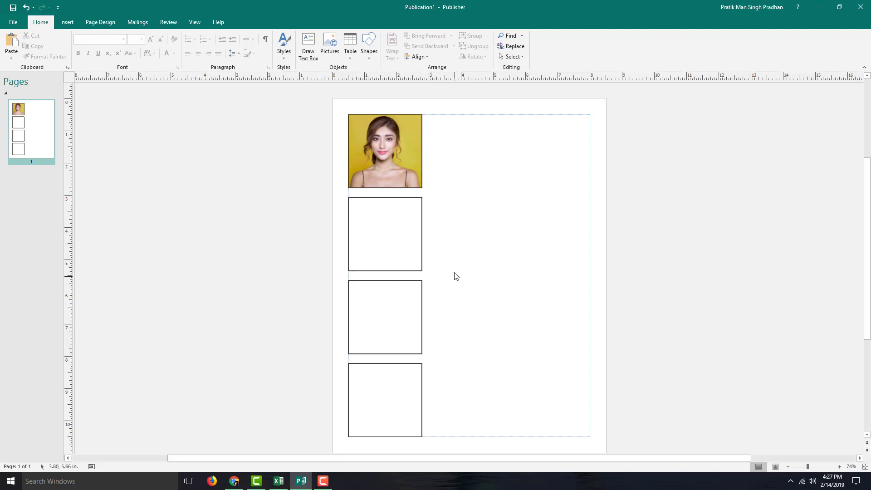
# - Insert the lake photo IMG_0156.JPG into the second placeholder and accept its framing
pyautogui.click(384, 233)
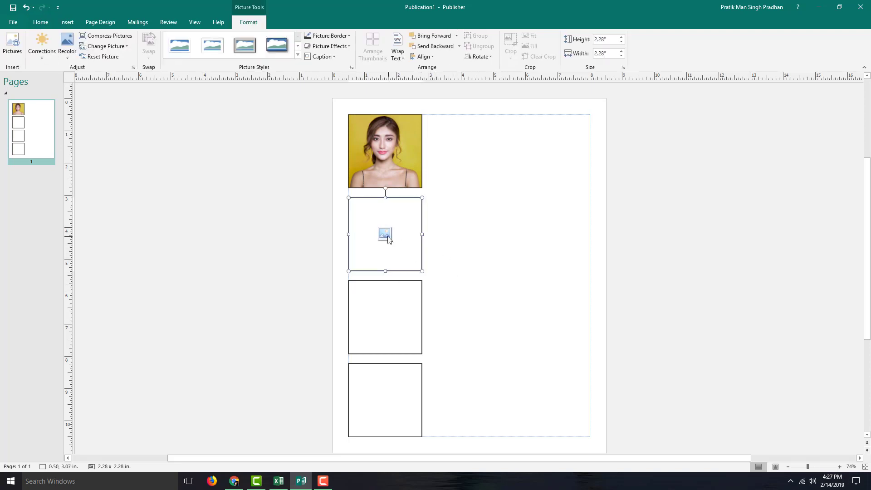
pyautogui.click(385, 233)
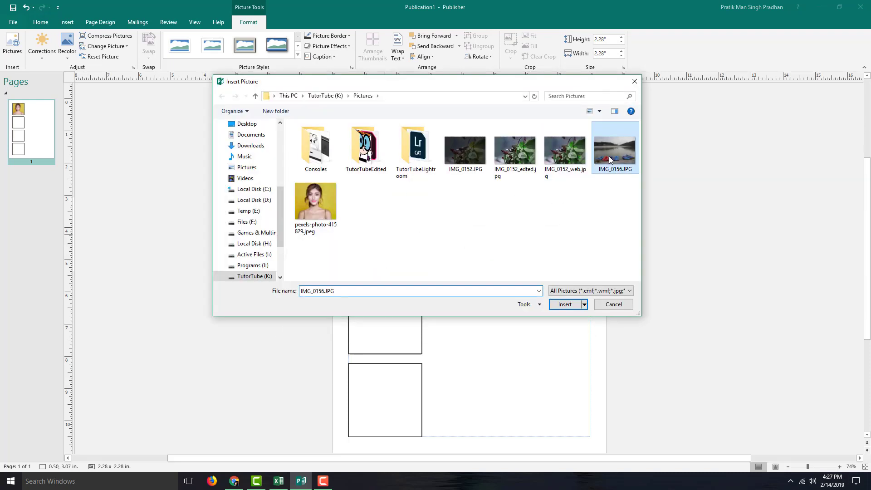
pyautogui.click(565, 303)
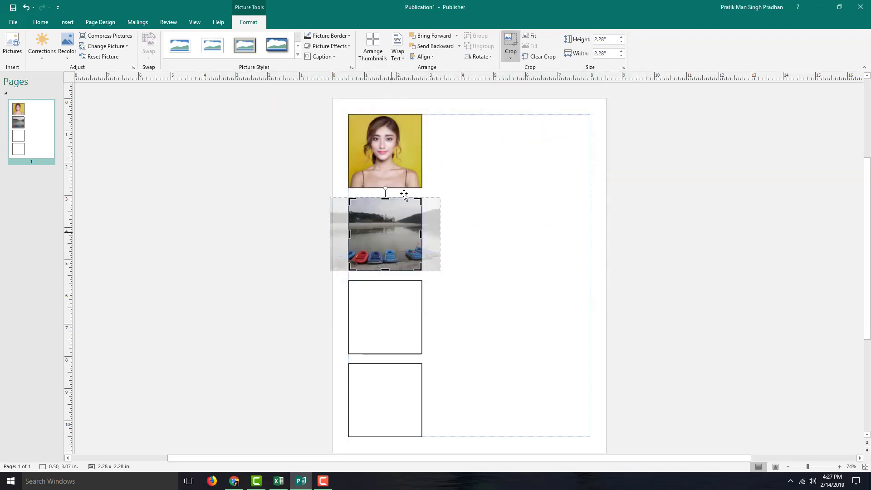
pyautogui.click(385, 317)
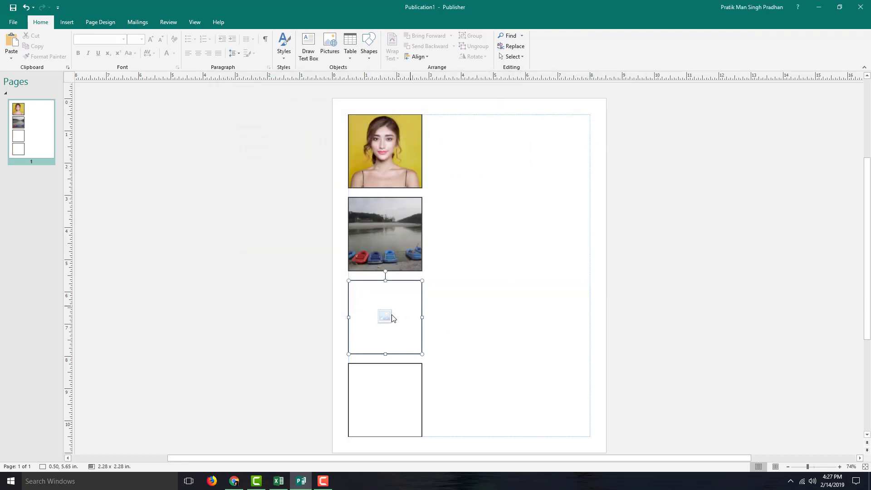
# - Insert the plant photo IMG_0152 into the third placeholder
pyautogui.click(385, 318)
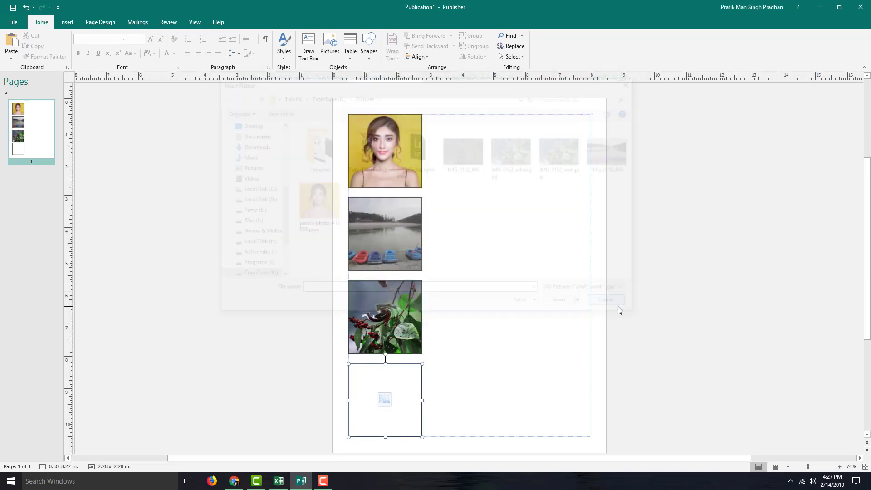
pyautogui.click(605, 299)
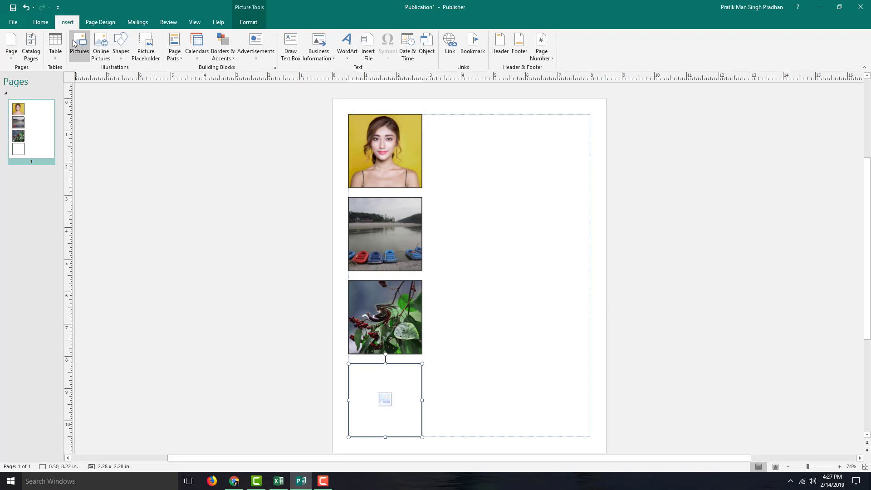
pyautogui.click(79, 42)
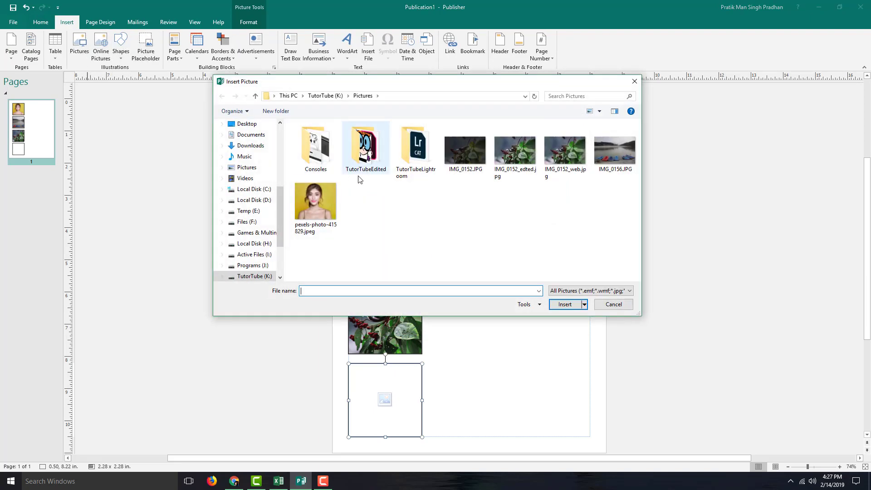
# - Insert the temple photo IMG_0308.JPG from the TutorTubeEdited folder into the bottom placeholder
pyautogui.doubleClick(365, 144)
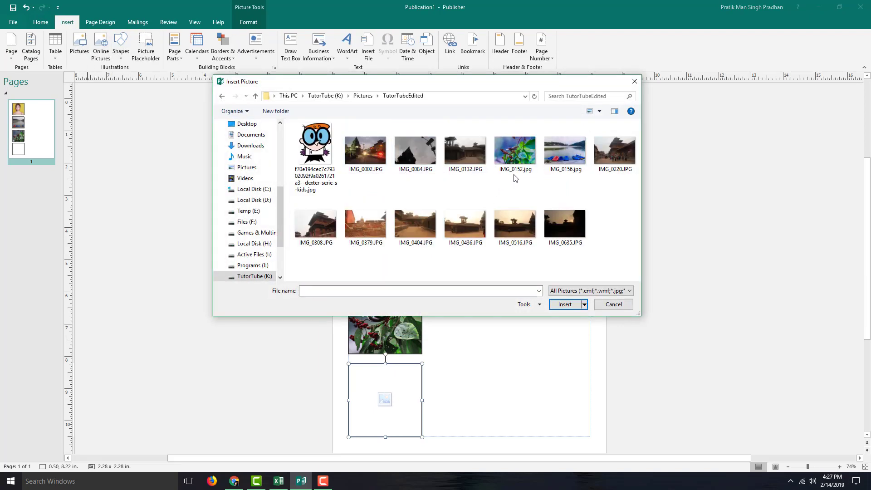
pyautogui.click(314, 225)
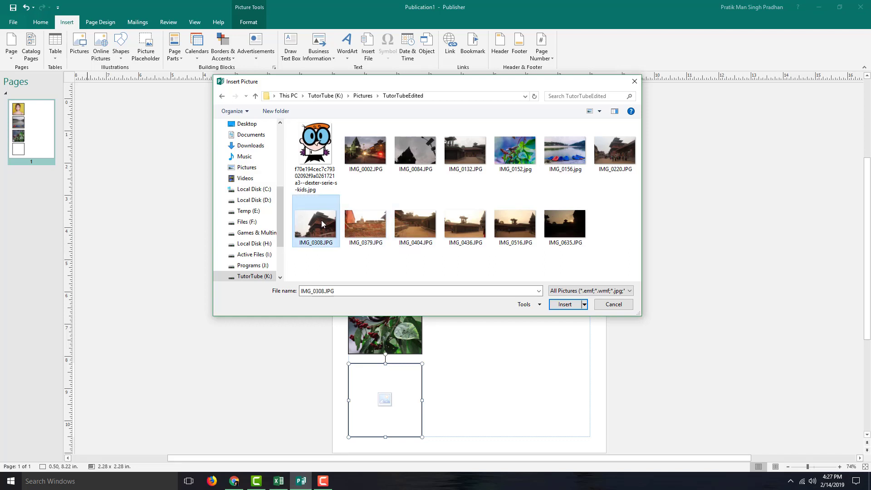
pyautogui.click(564, 304)
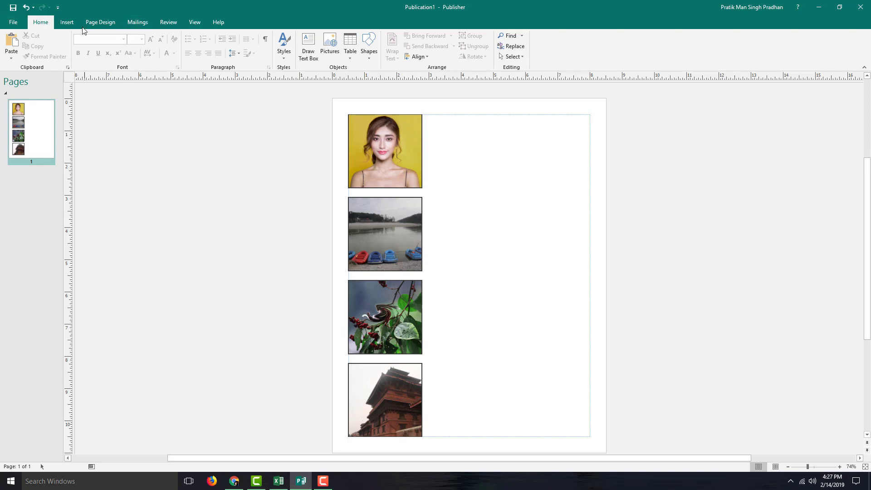
# - Swap the evening street photo into the second frame and delete the displaced lake photo
pyautogui.click(66, 22)
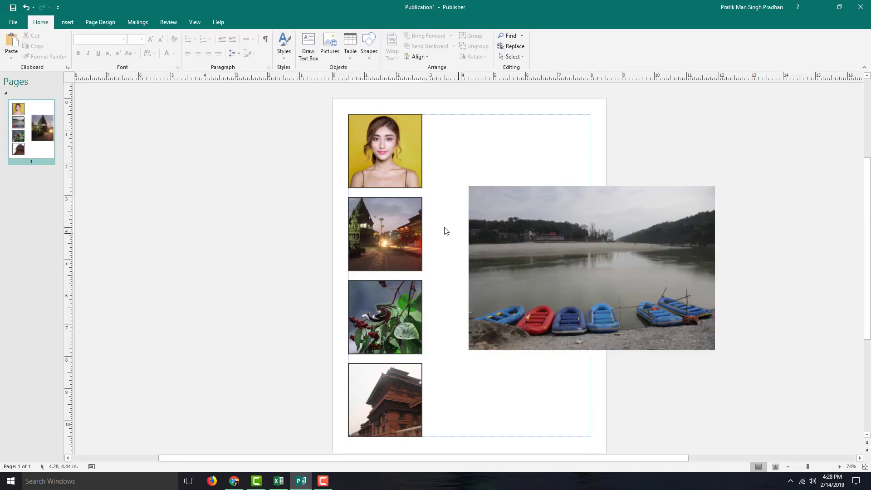
pyautogui.click(591, 267)
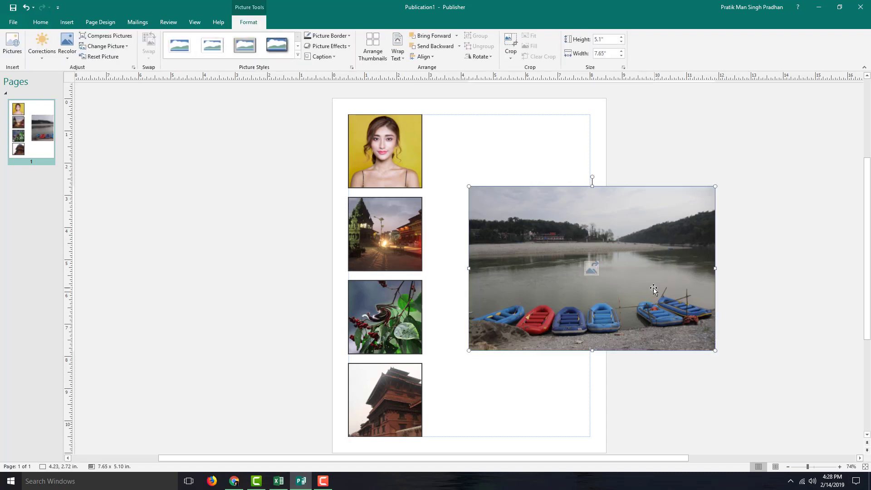
pyautogui.press('Delete')
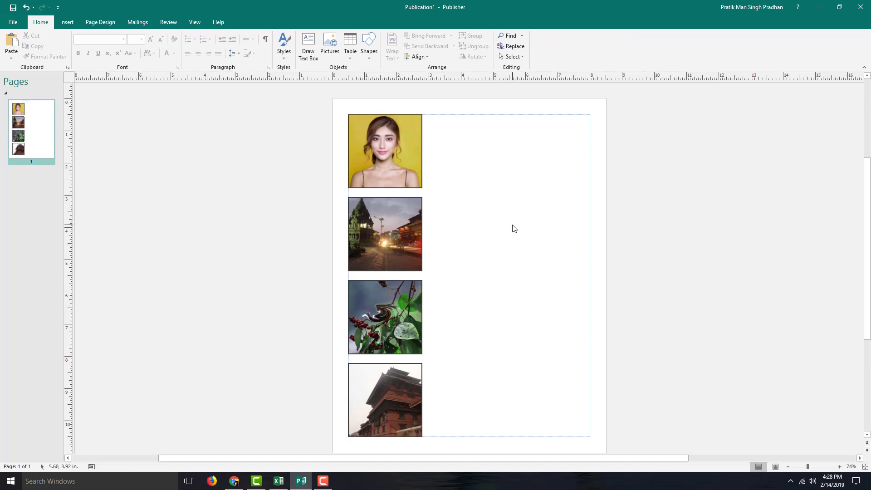
pyautogui.moveTo(580, 144)
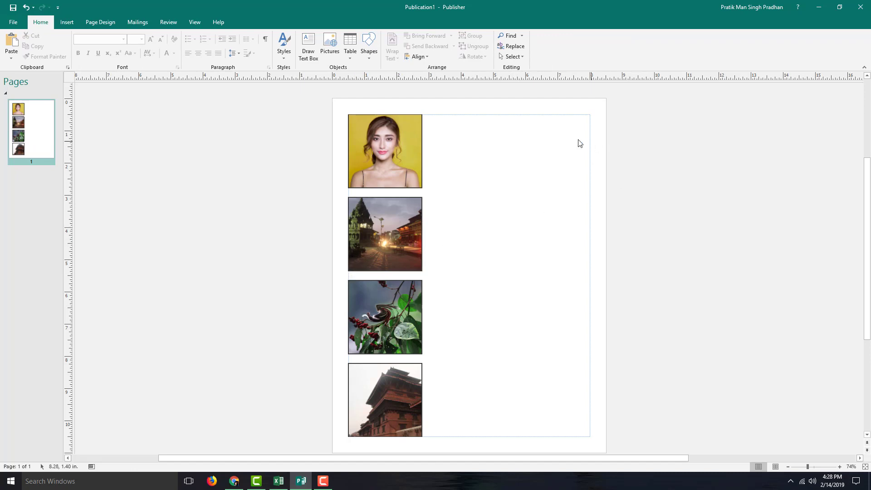
pyautogui.moveTo(119, 396)
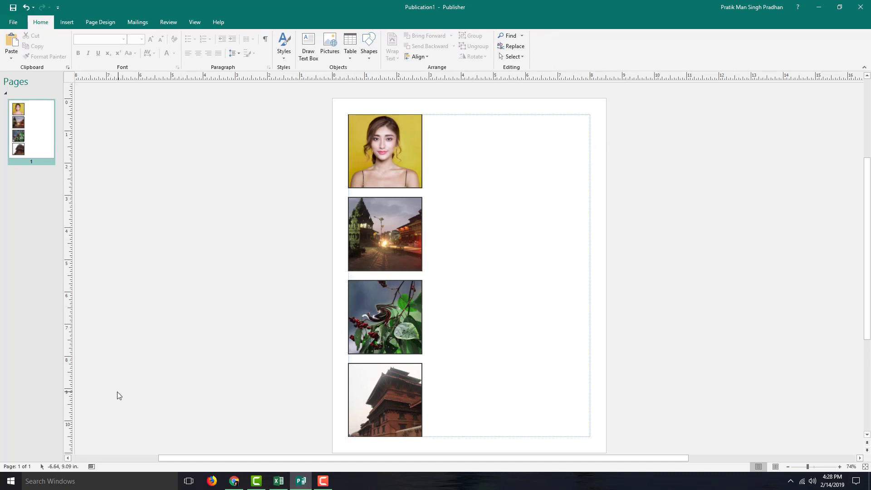